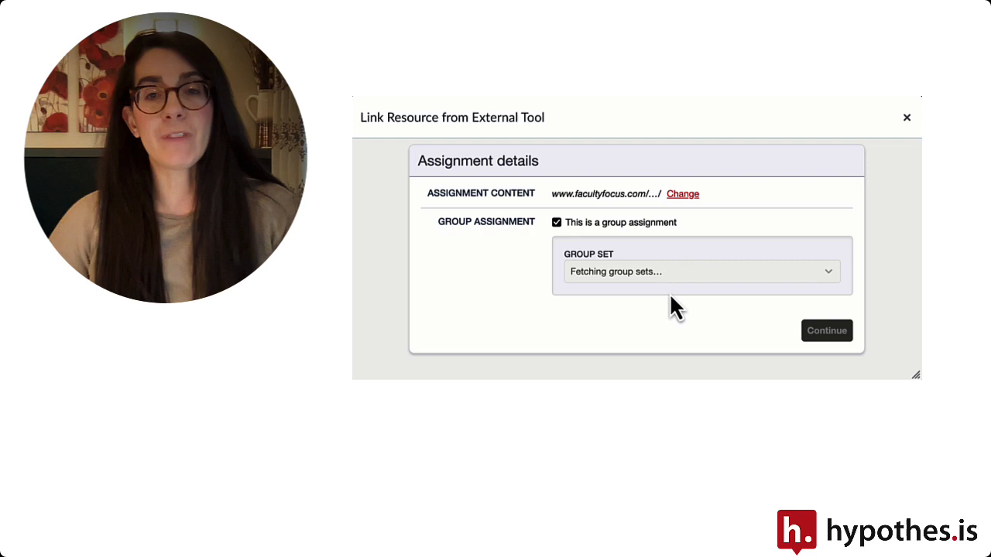
Choose a group set for the group assignment from the Group Set dropdown.
click(696, 271)
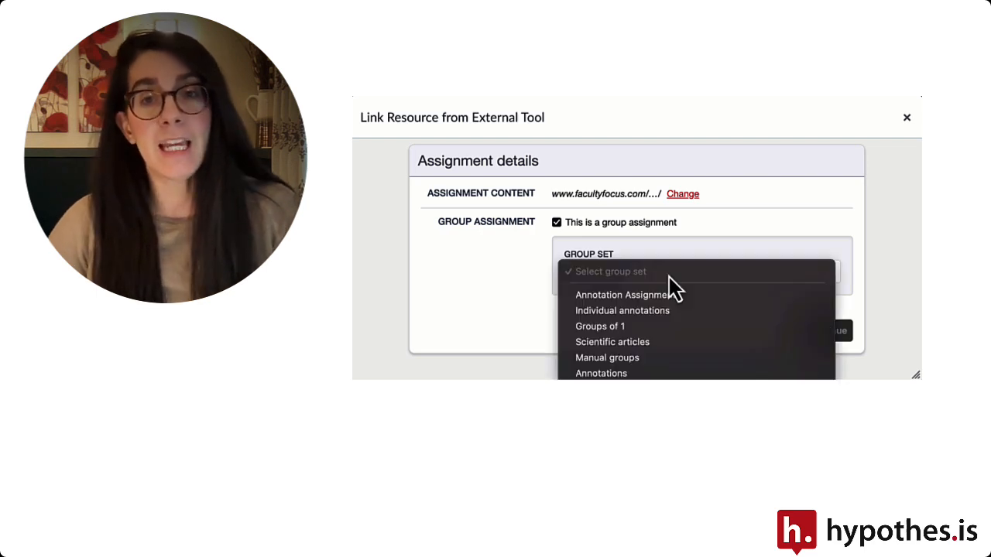
click(622, 294)
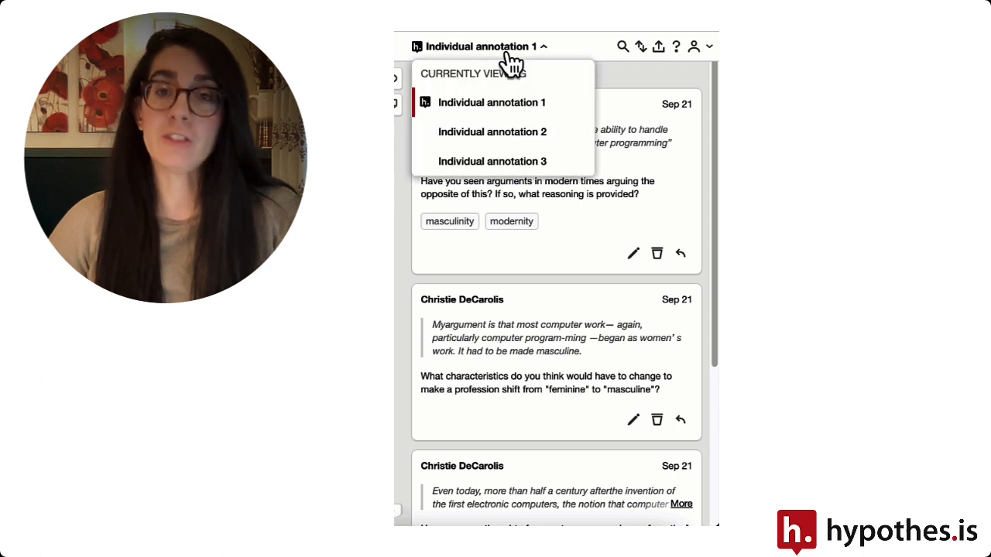
Switch the sidebar to Individual annotation 2, then to the empty Individual annotation 3 group.
click(493, 132)
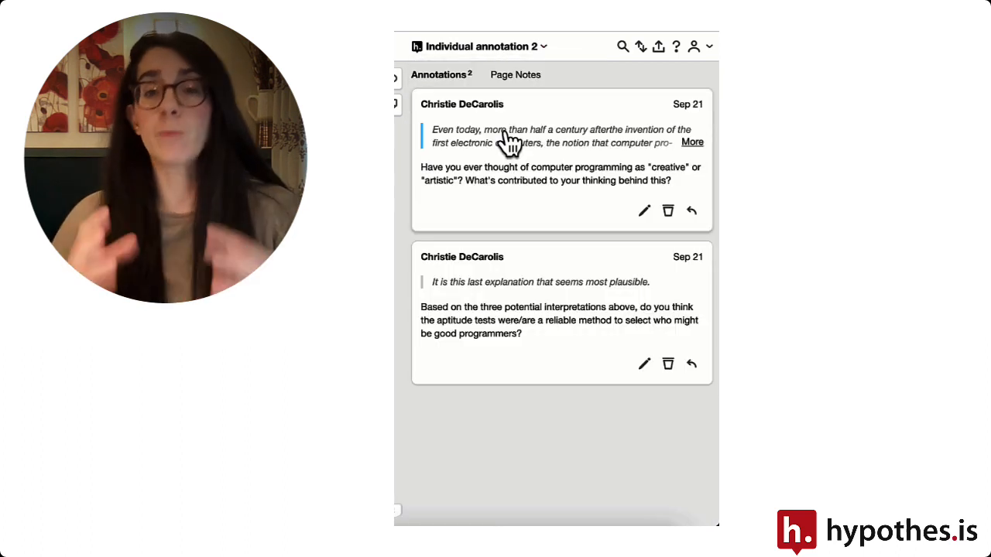
click(480, 46)
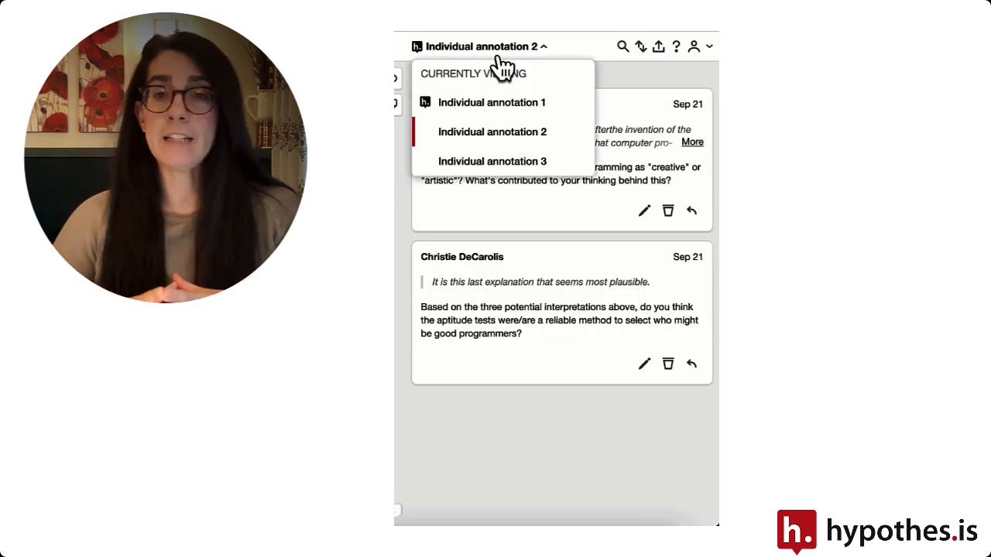
click(492, 161)
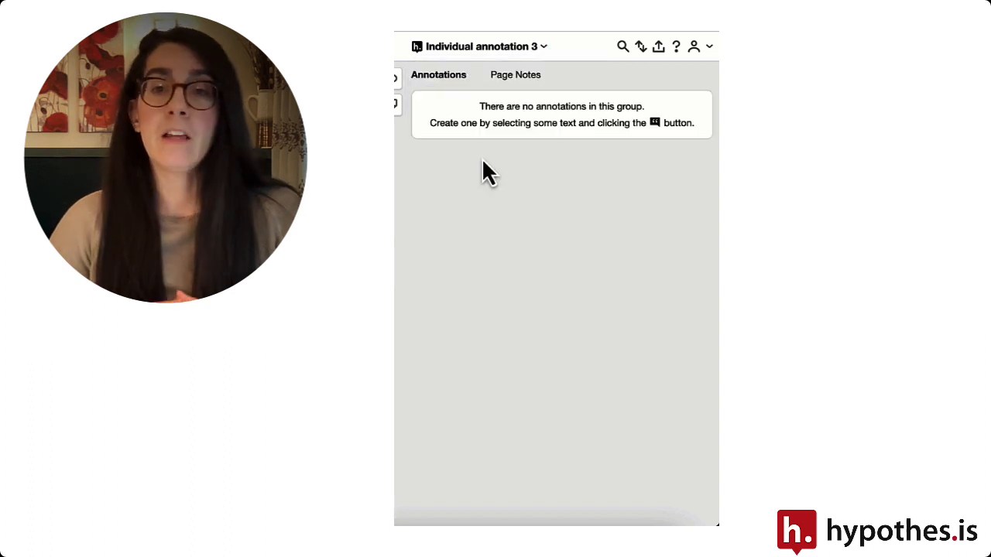
click(480, 47)
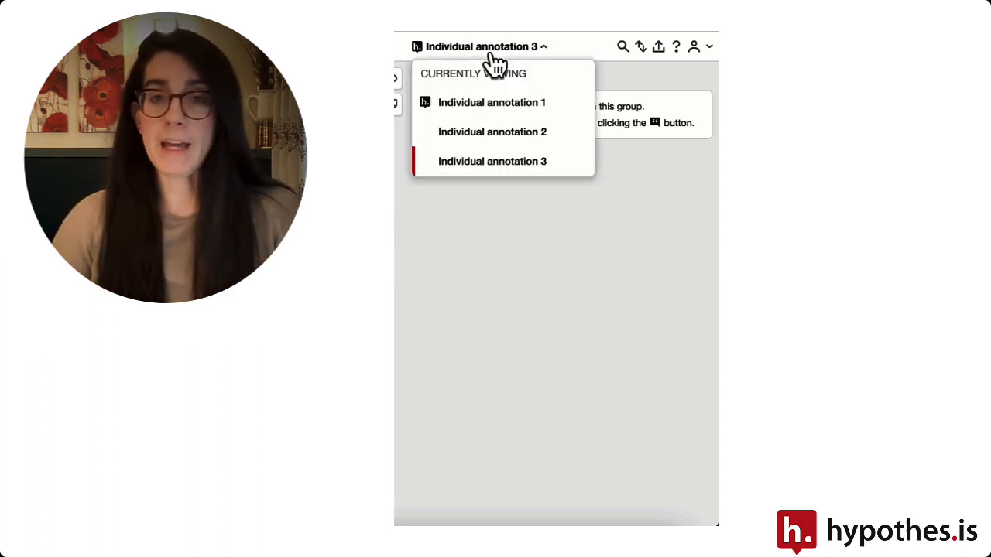
click(493, 161)
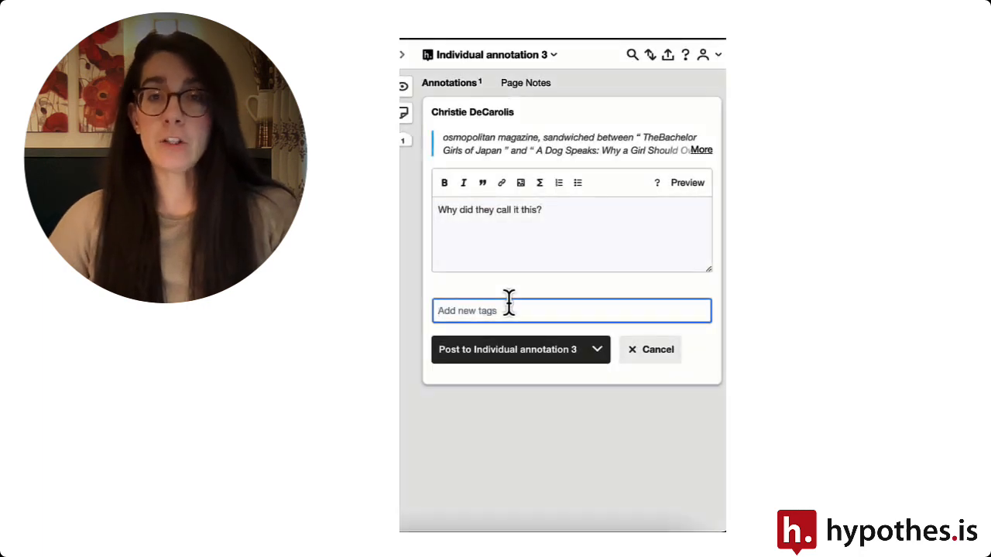
Add the 'question' tag to the draft and post it to Individual annotation 3.
text(question)
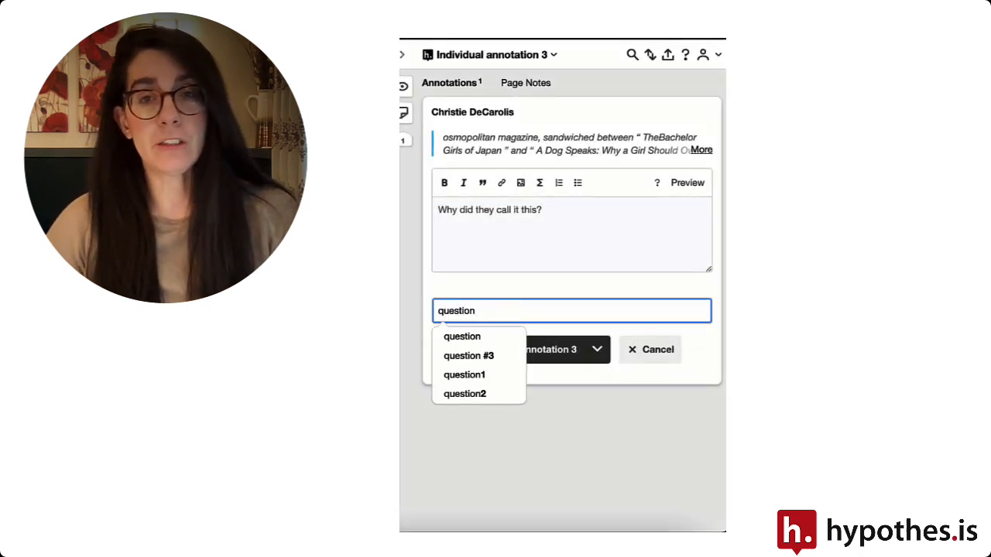
click(461, 336)
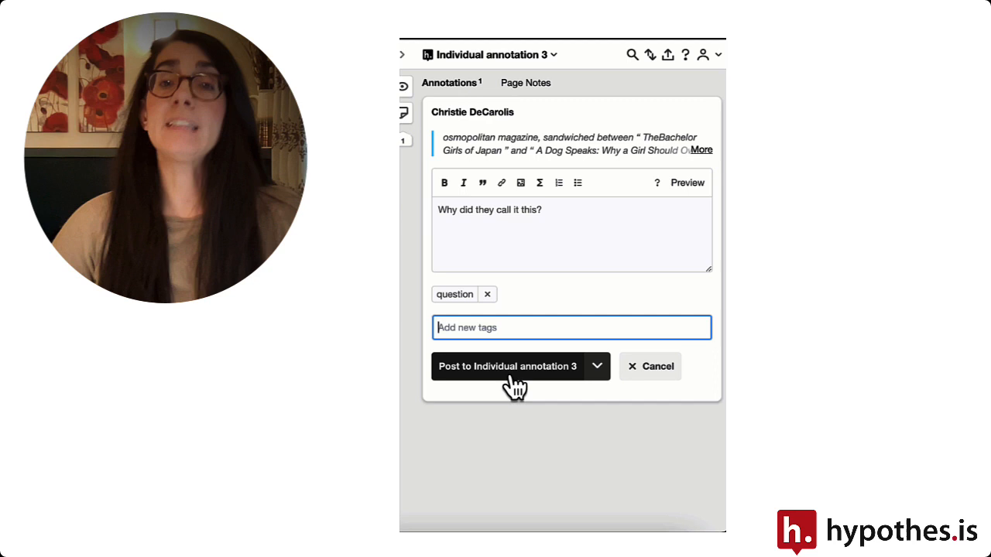
click(508, 365)
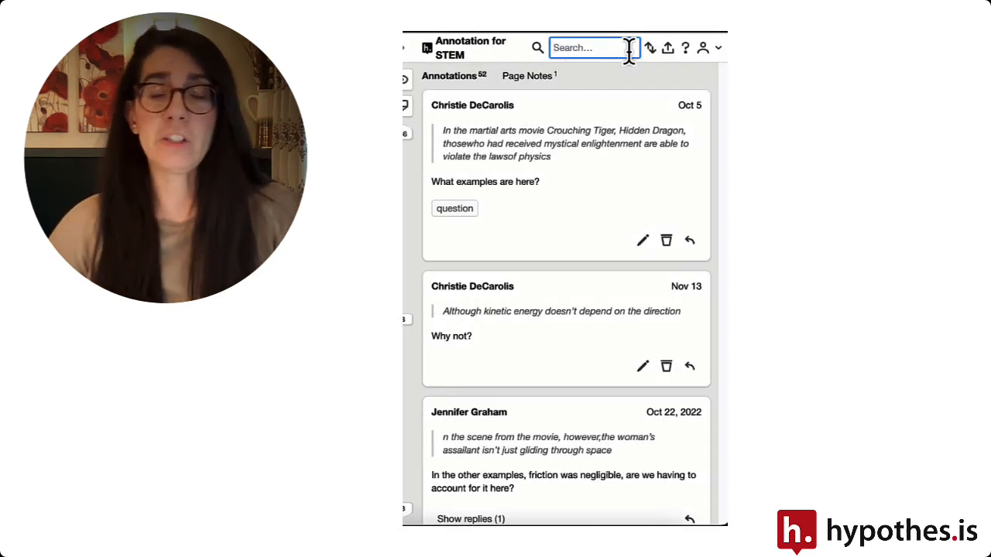
Filter the Annotation for STEM sidebar with the search tag:question.
text(tag:question)
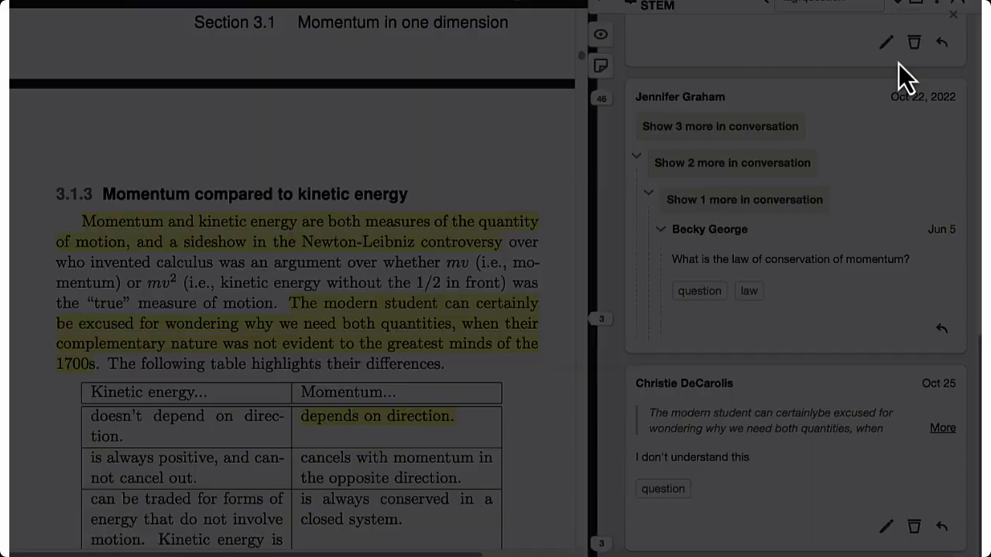
click(130, 61)
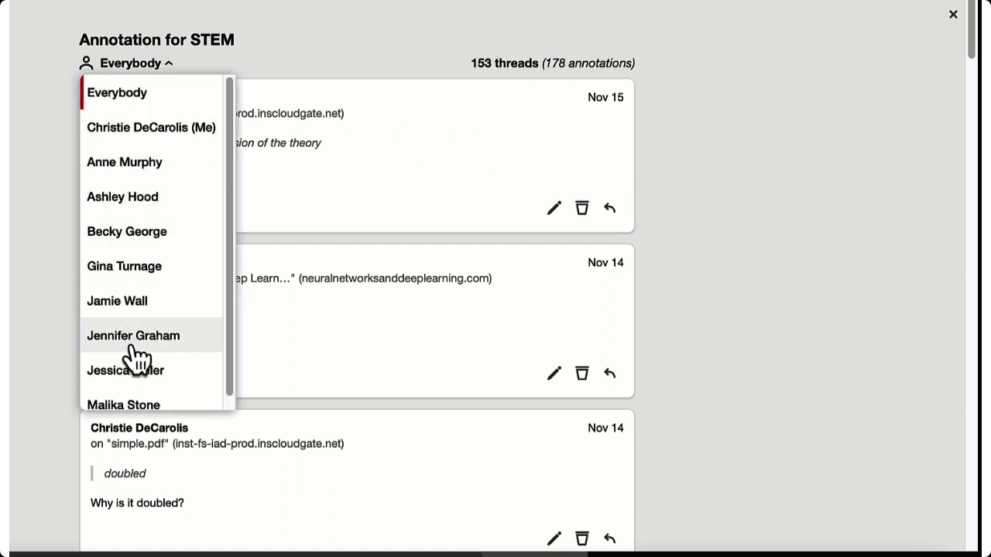
click(133, 334)
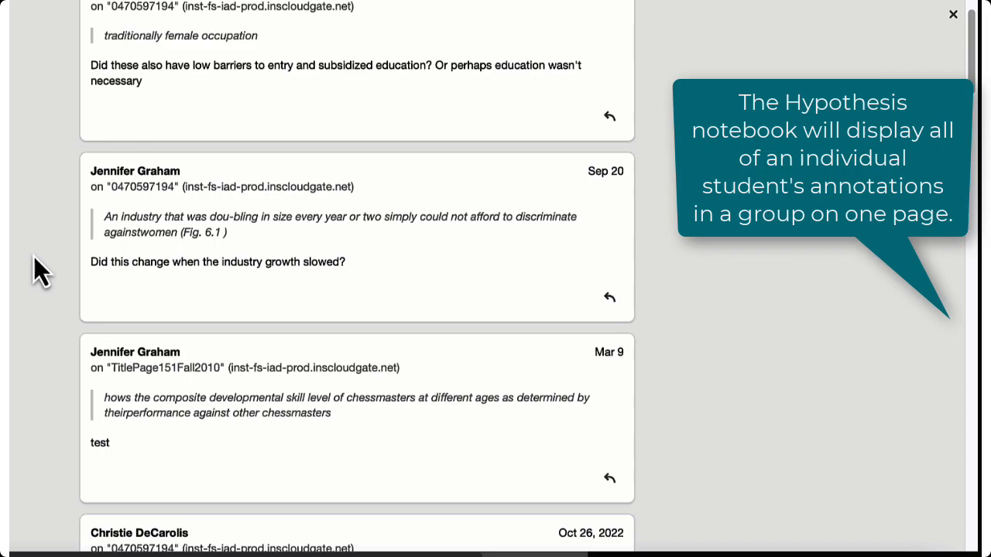
scroll(down, 3)
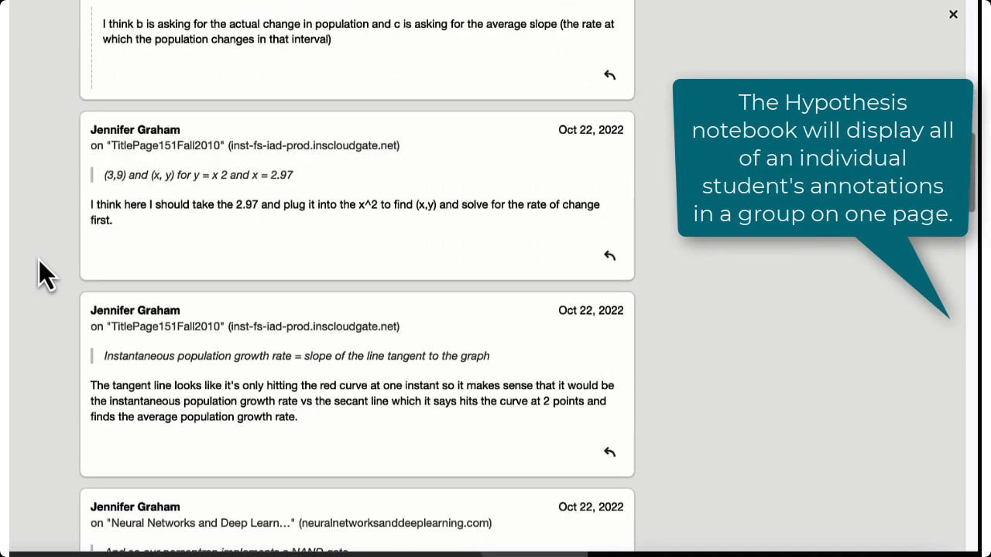
scroll(down, 3)
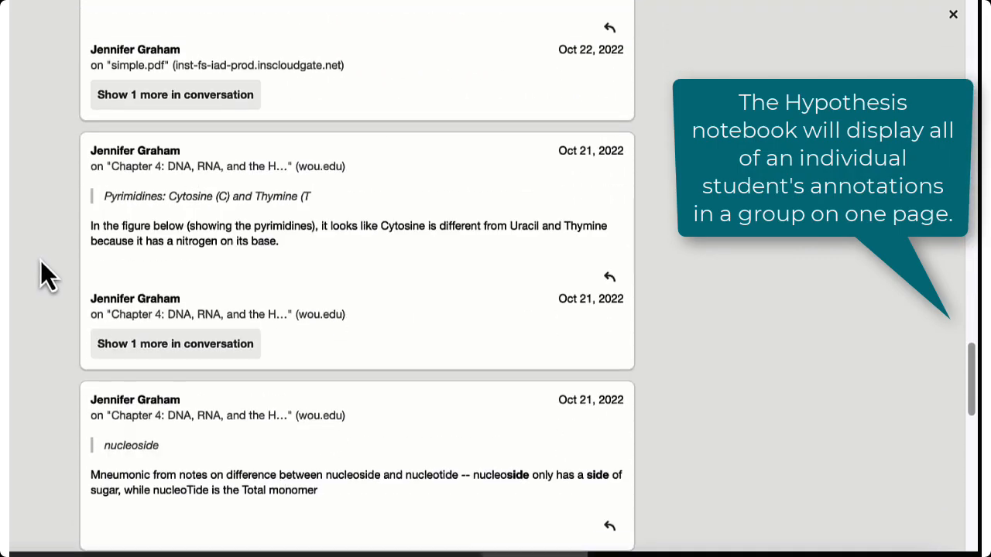
scroll(down, 3)
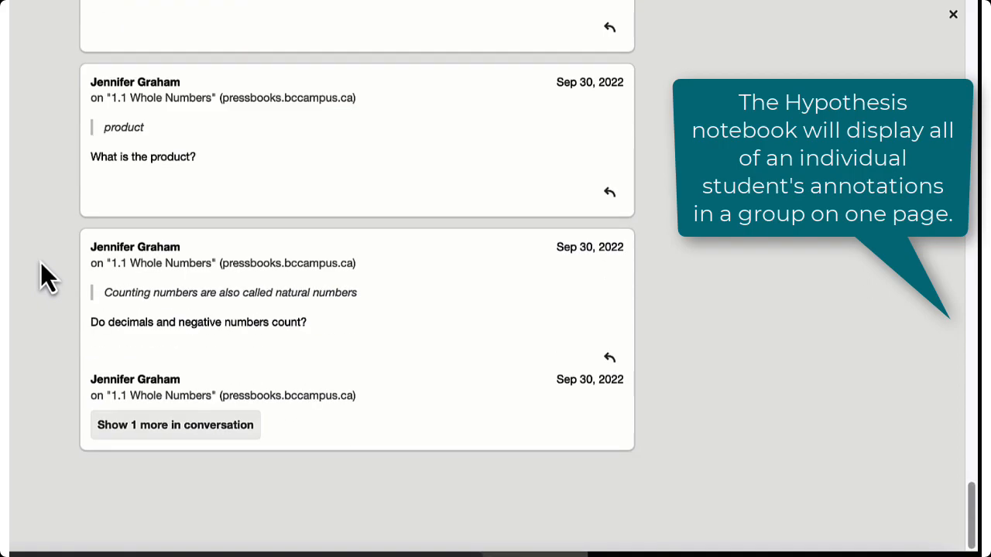